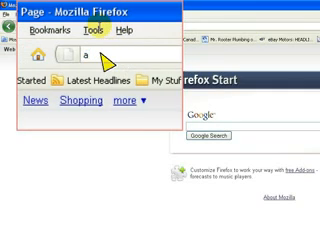
{"action": "type", "text": "bout"}
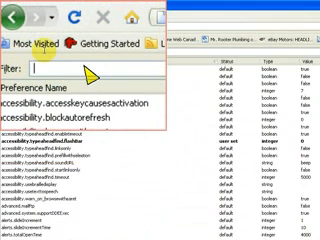
{"action": "type", "text": "scan"}
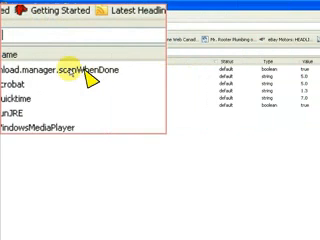
{"action": "type", "text": "scan"}
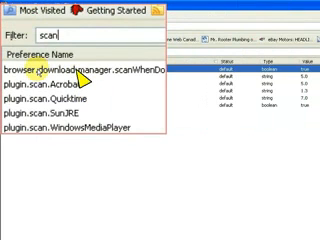